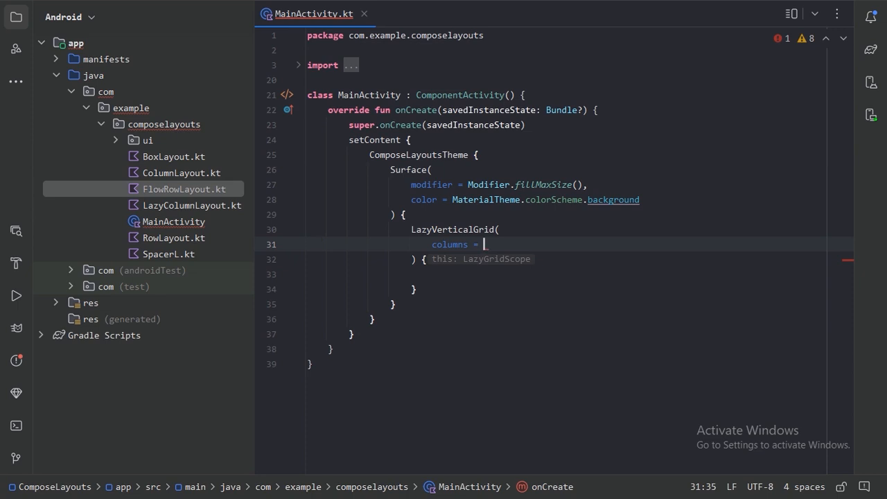
# Step: Set columns = GridCells.Fixed(3) and begin typing an items call
pyautogui.write('G')
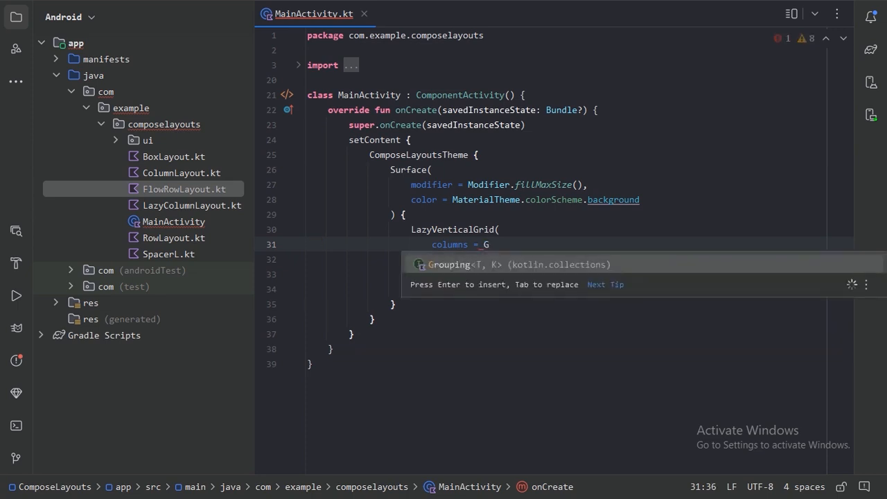
pyautogui.write('ridCells.Fixed(3')
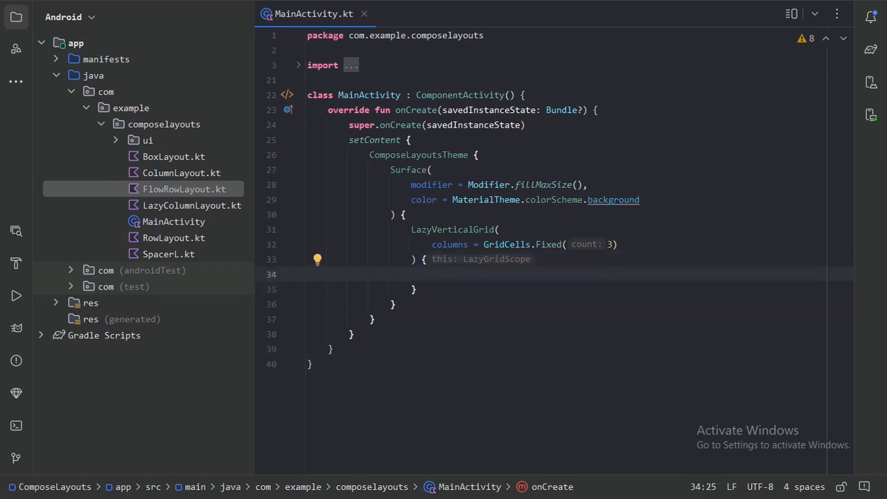
pyautogui.write('ite')
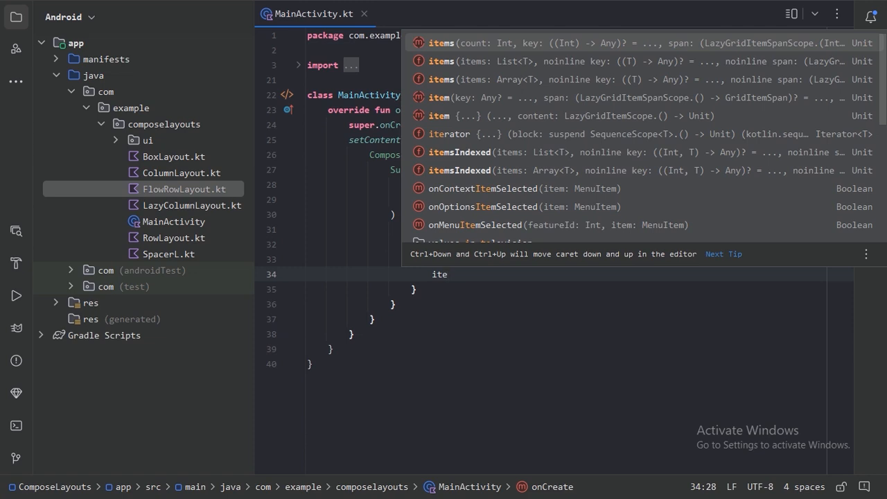
# Step: Insert the count-based items overload from completion with a count of 100
pyautogui.press('Down')
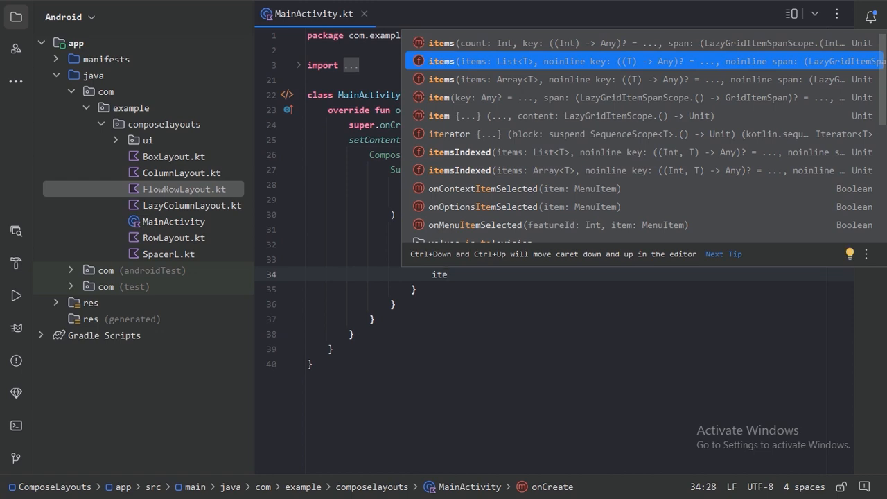
pyautogui.press('Down')
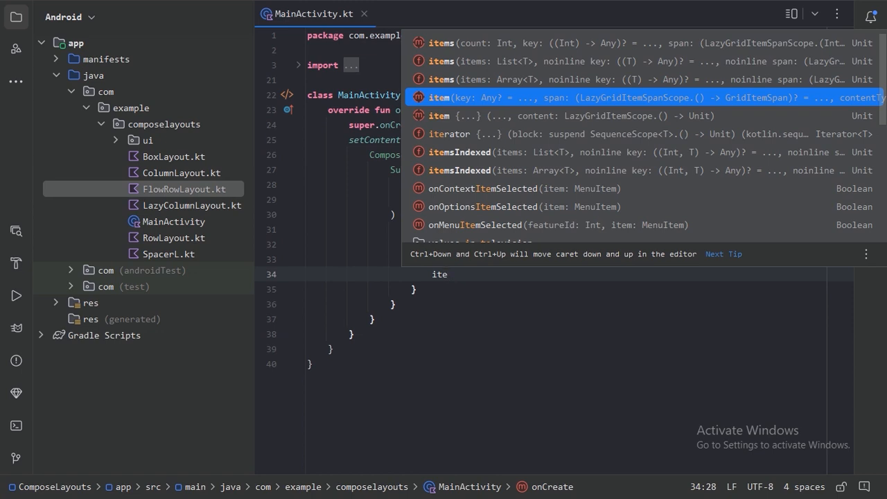
pyautogui.press('Down')
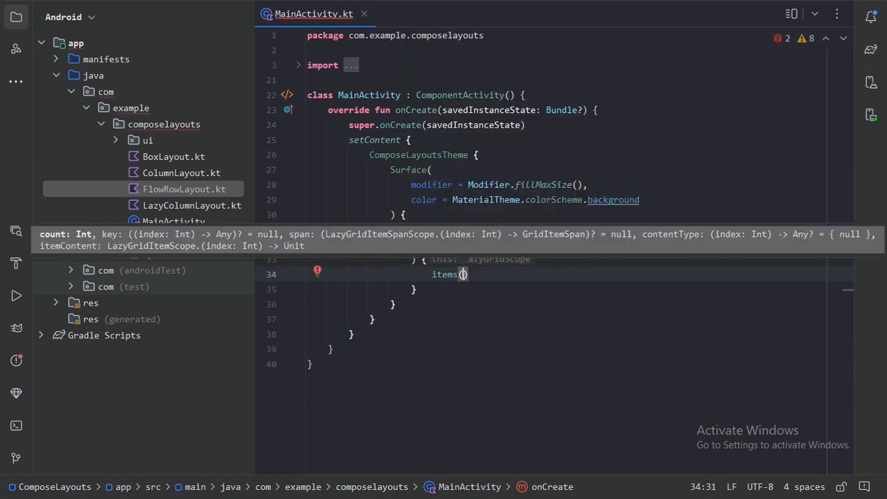
pyautogui.write('100')
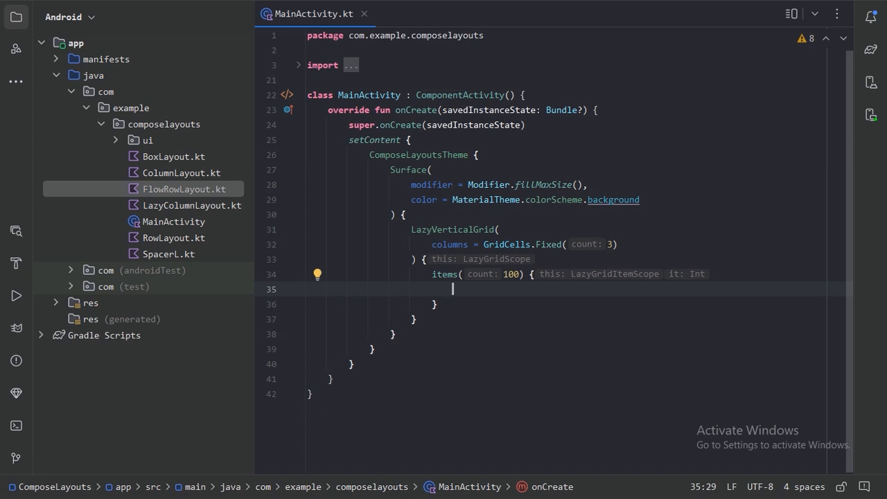
# Step: Expand res > drawable in the Project panel to show compose_logo.jpg and image.jpeg, then select the count 100
pyautogui.click(183, 188)
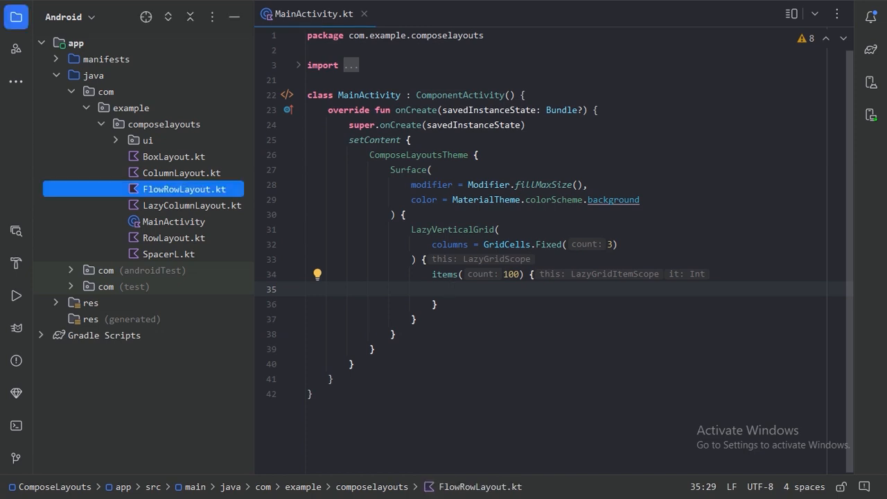
pyautogui.click(55, 302)
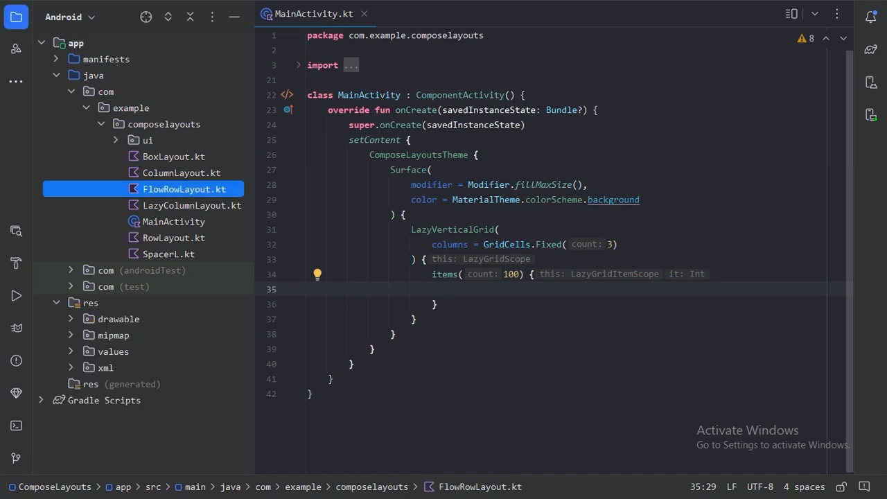
pyautogui.click(117, 319)
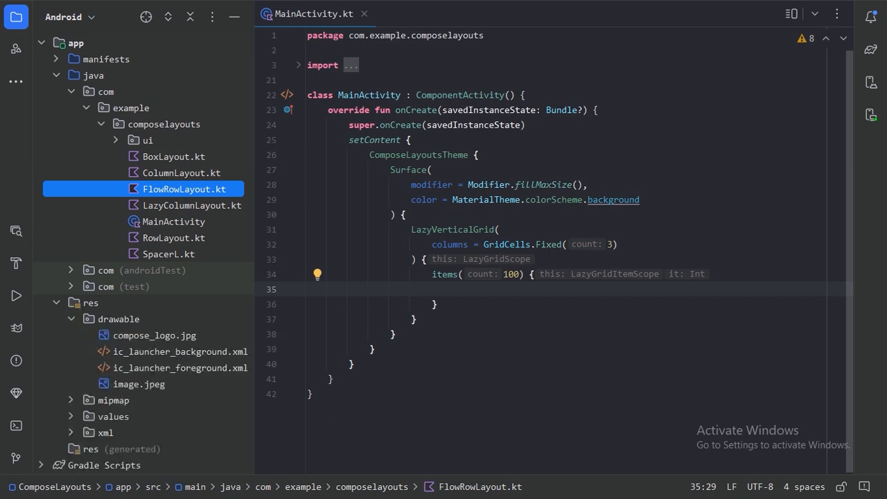
pyautogui.doubleClick(154, 334)
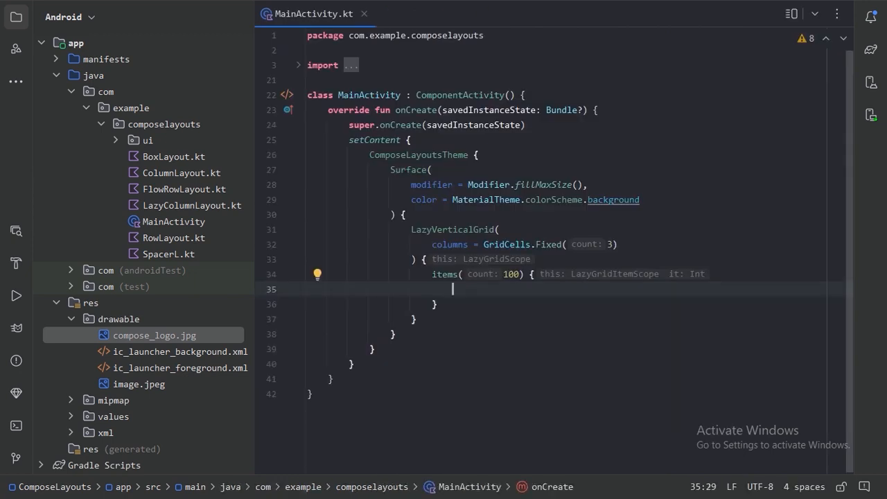
pyautogui.doubleClick(512, 275)
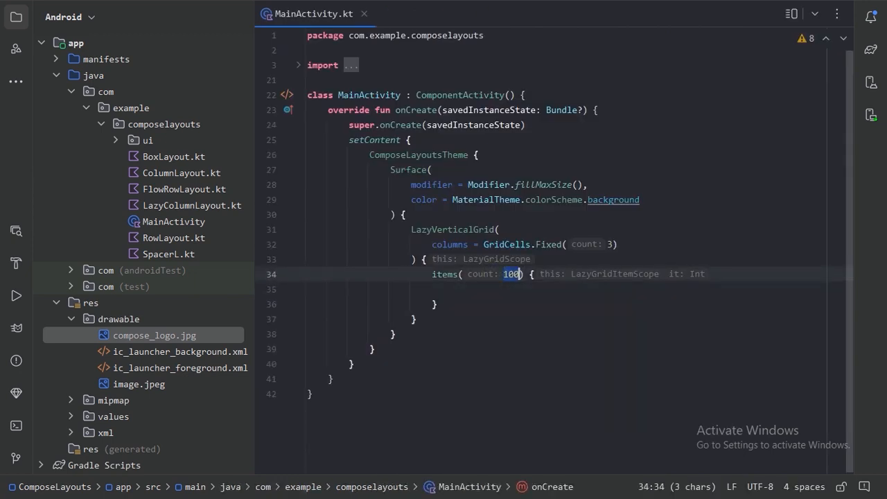
# Step: Add Image(painterResource(R.drawable.image), contentDescription = "", Modifier.size(60.dp)) inside items
pyautogui.write('Image(')
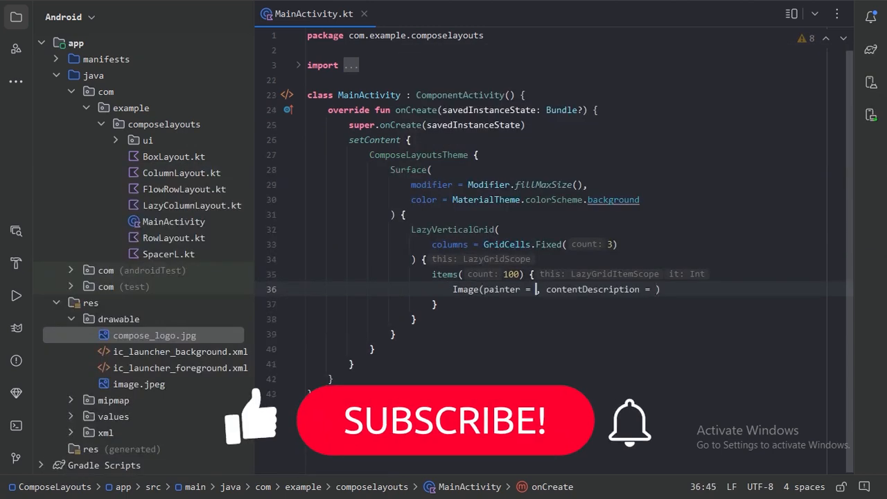
pyautogui.write('painter = paint,')
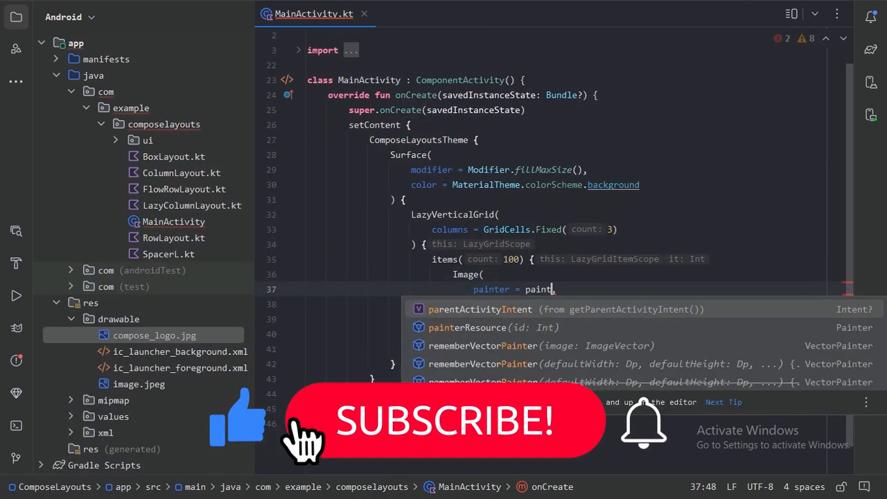
pyautogui.click(492, 327)
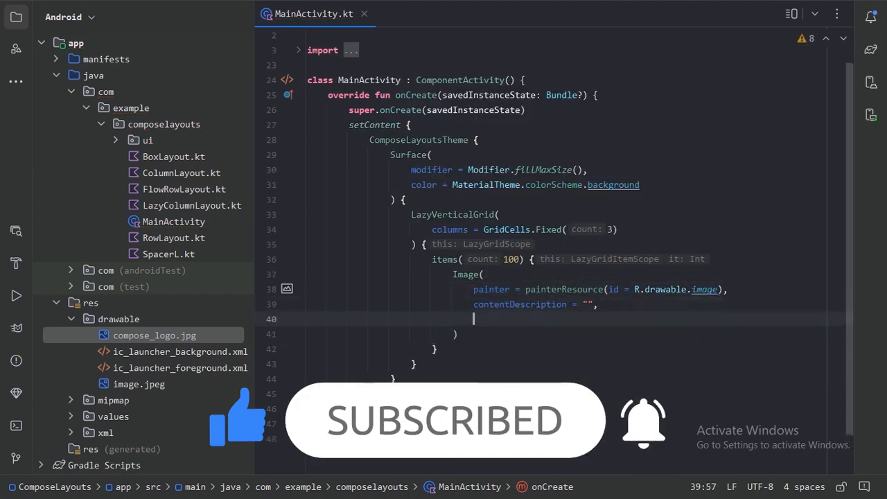
pyautogui.write('modifier = M')
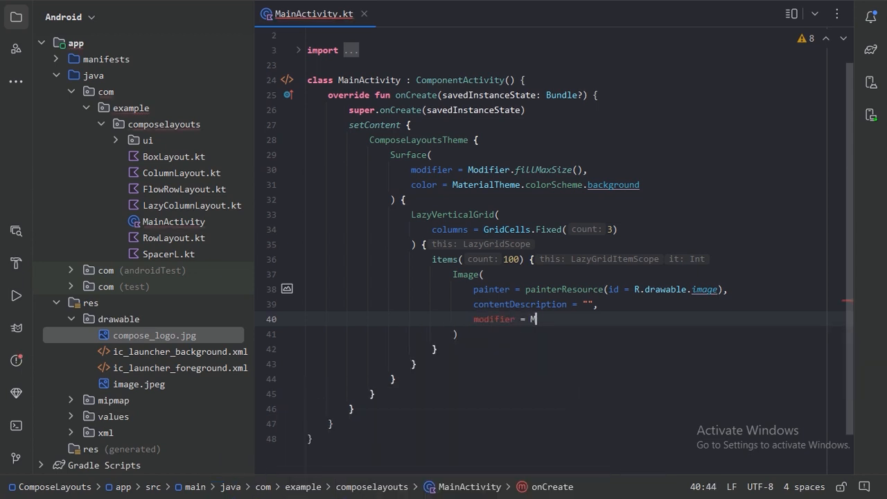
pyautogui.write('odifier')
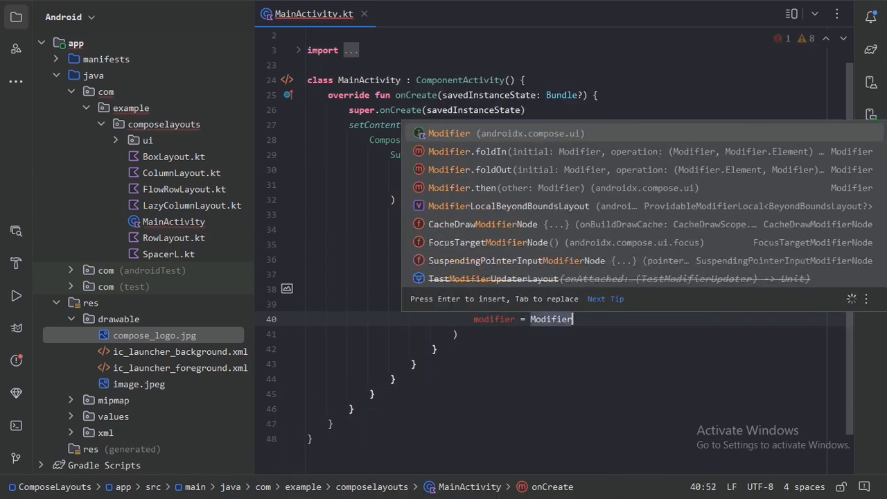
pyautogui.write('.size(')
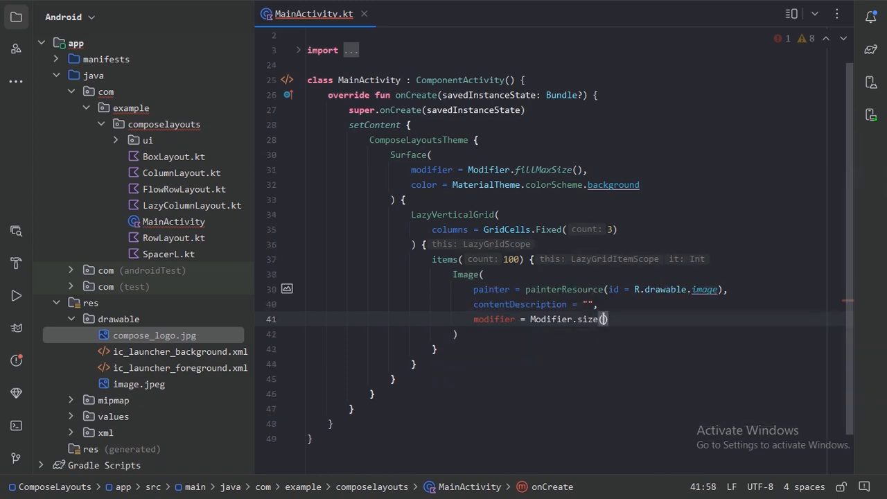
pyautogui.write('60.dp')
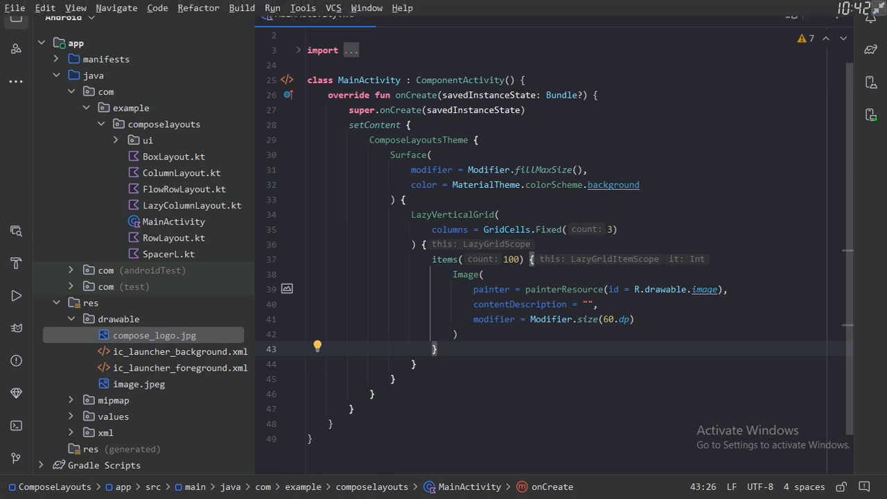
# Step: Run 'app' to show the three-column grid, then switch the painter to R.drawable.compose_logo
pyautogui.click(272, 9)
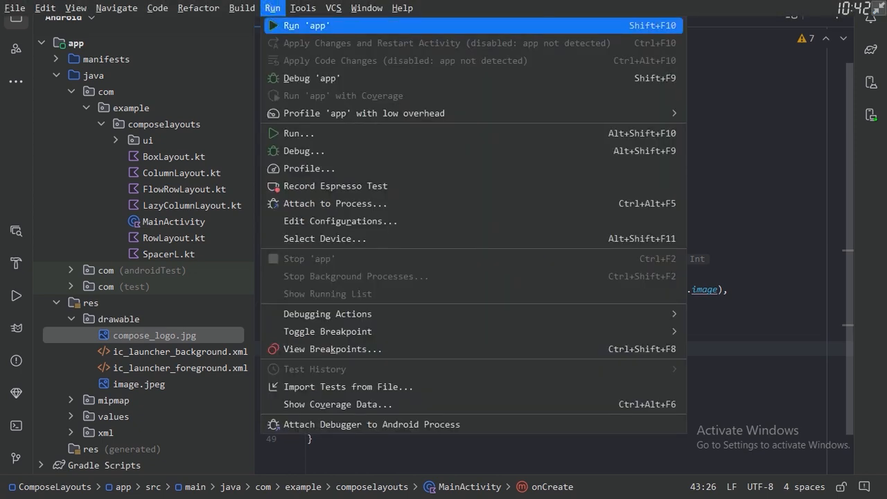
pyautogui.click(302, 25)
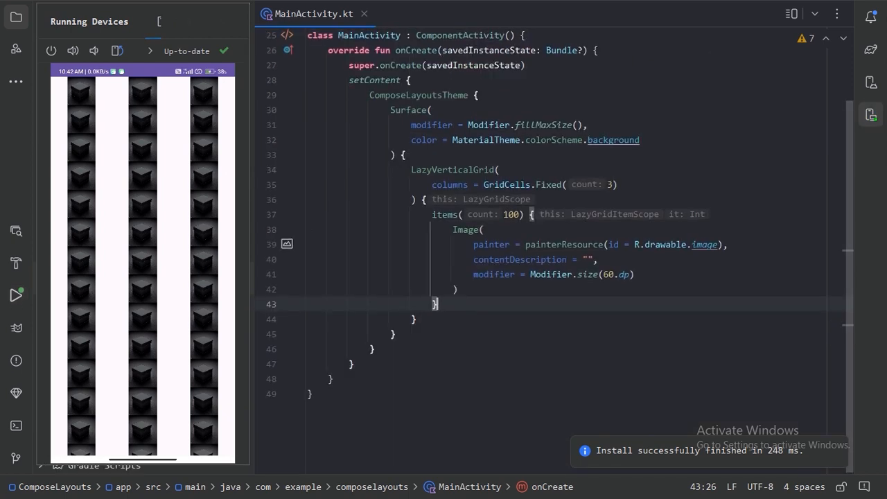
pyautogui.write('.compose_logo')
pyautogui.click(547, 184)
pyautogui.write('A')
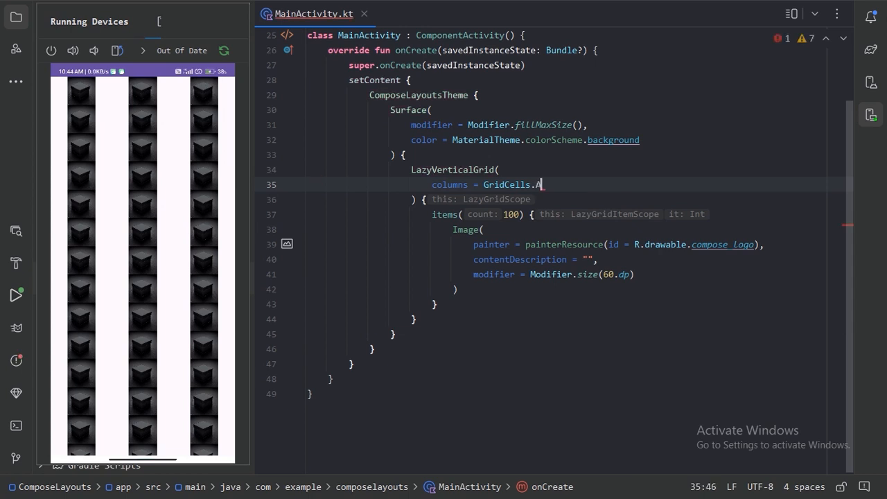
# Step: Replace GridCells.Fixed(3) with GridCells.Adaptive(minSize = 60.dp)
pyautogui.write('daptive')
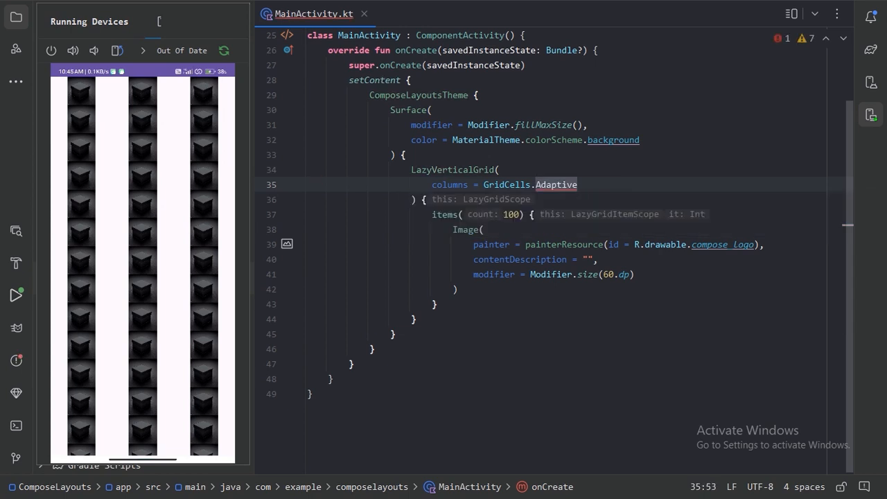
pyautogui.write('()')
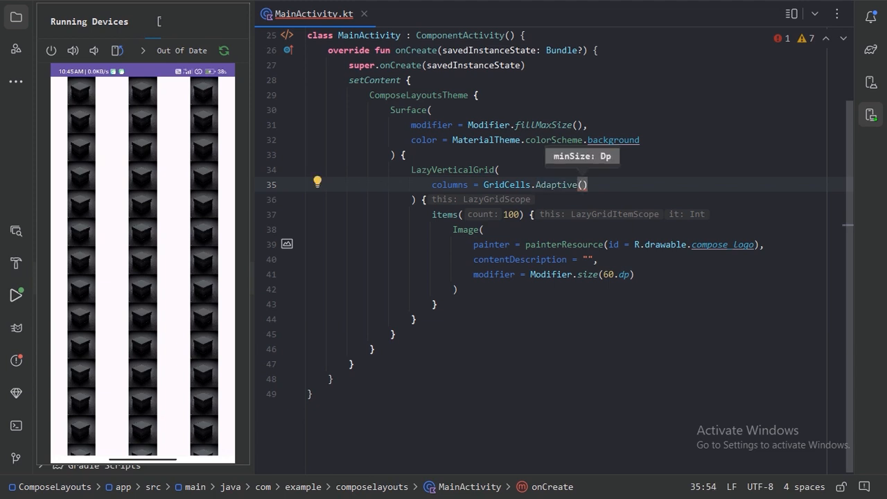
pyautogui.write('minSize =')
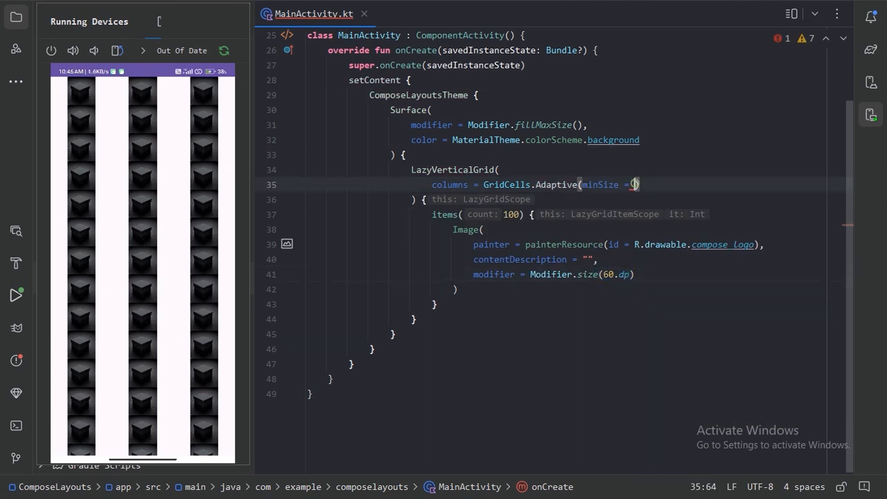
pyautogui.write('60.')
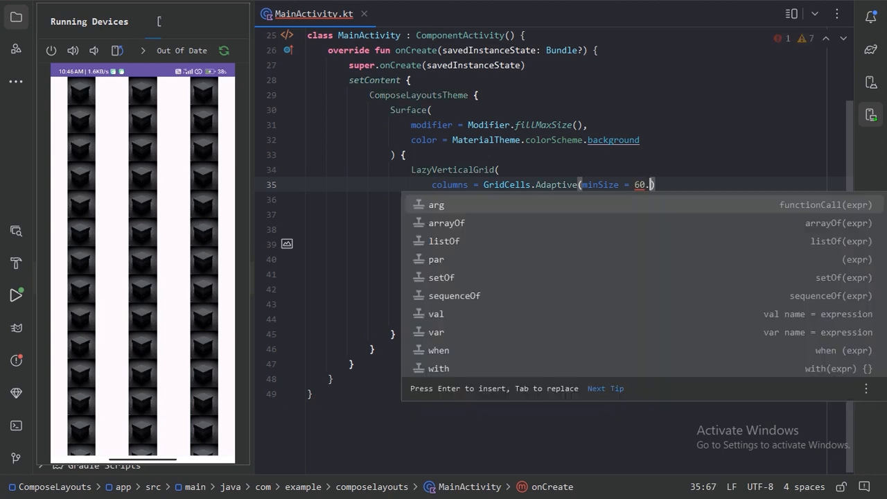
pyautogui.click(272, 8)
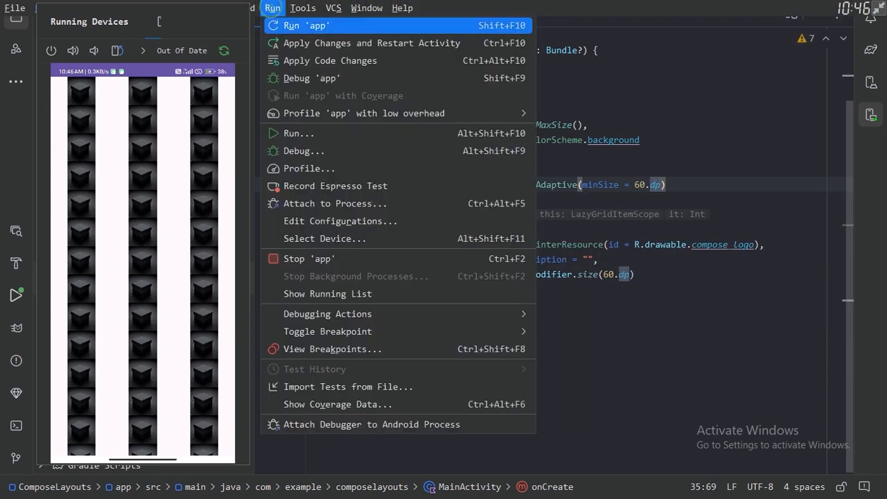
# Step: Rerun 'app' to show the adaptive logo grid, then start a new parameter line after columns
pyautogui.click(307, 25)
pyautogui.write('o')
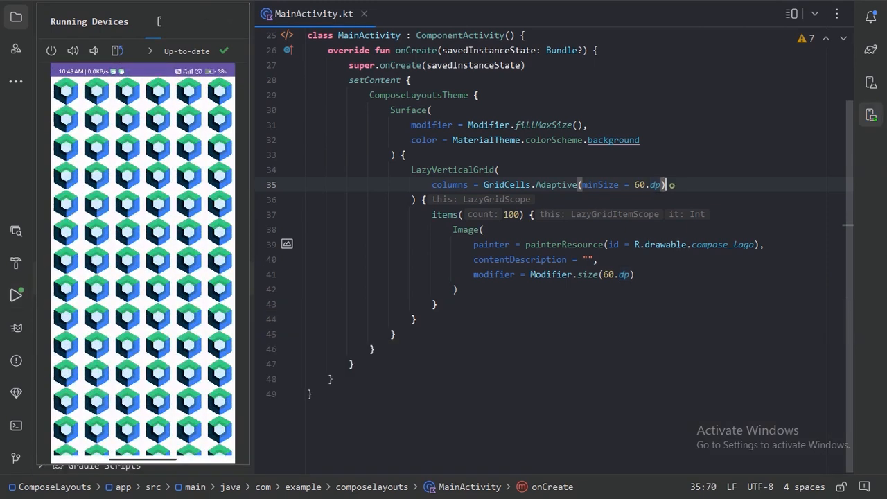
pyautogui.write(',')
pyautogui.press('enter')
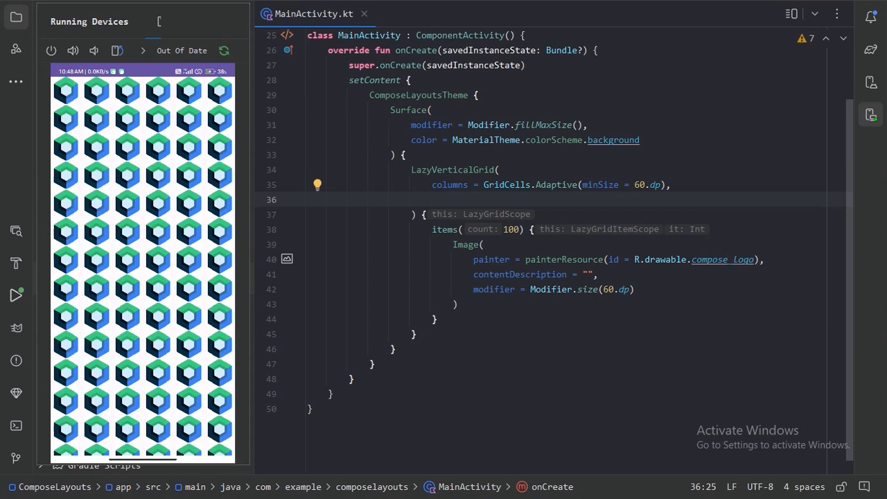
# Step: Set contentPadding = PaddingValues(30.dp) and apply changes to the running app
pyautogui.write('con')
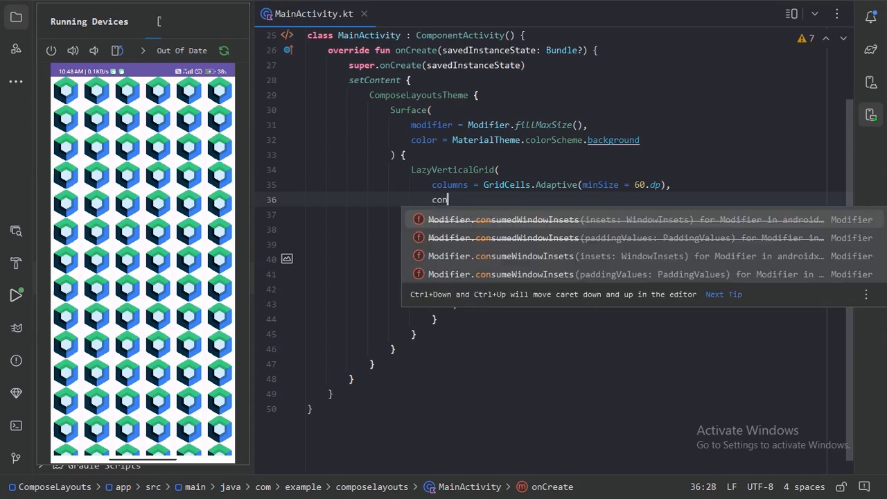
pyautogui.write('tentPadding = PaddingValues(')
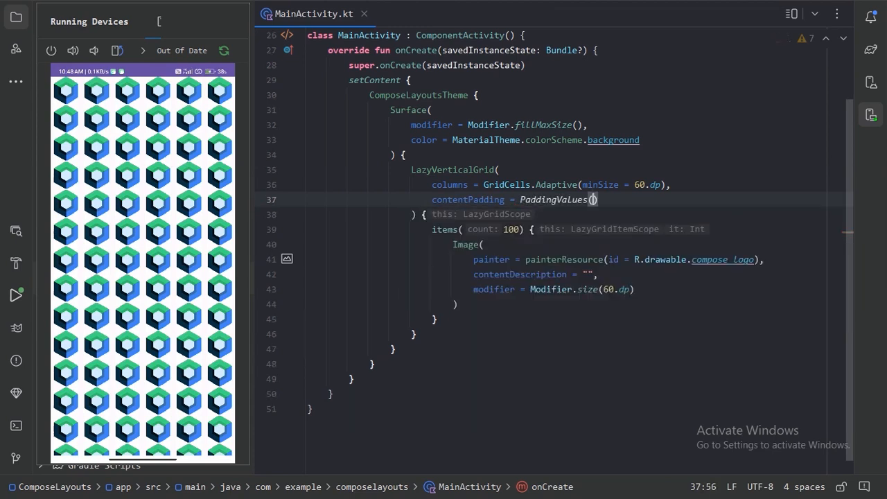
pyautogui.write('30.dp')
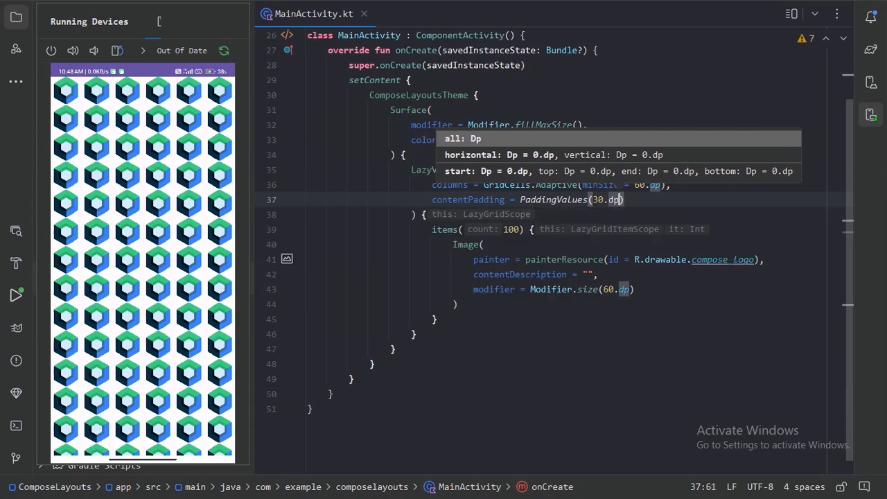
pyautogui.press('Escape')
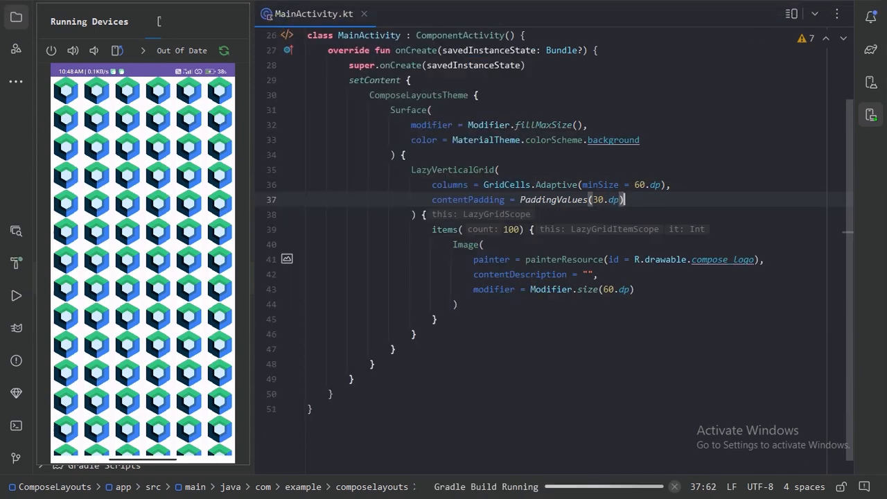
pyautogui.click(15, 295)
pyautogui.write(',')
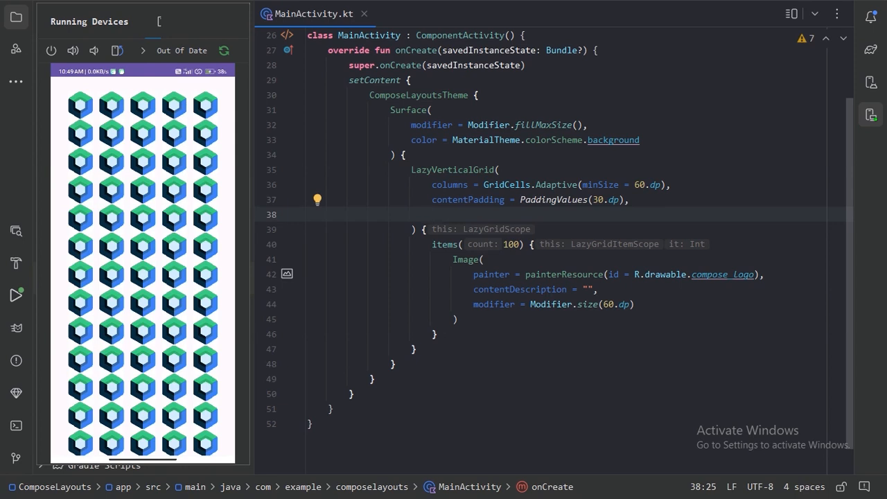
# Step: Set verticalArrangement = Arrangement.spacedBy(10.dp) and apply changes to the device
pyautogui.write('ve')
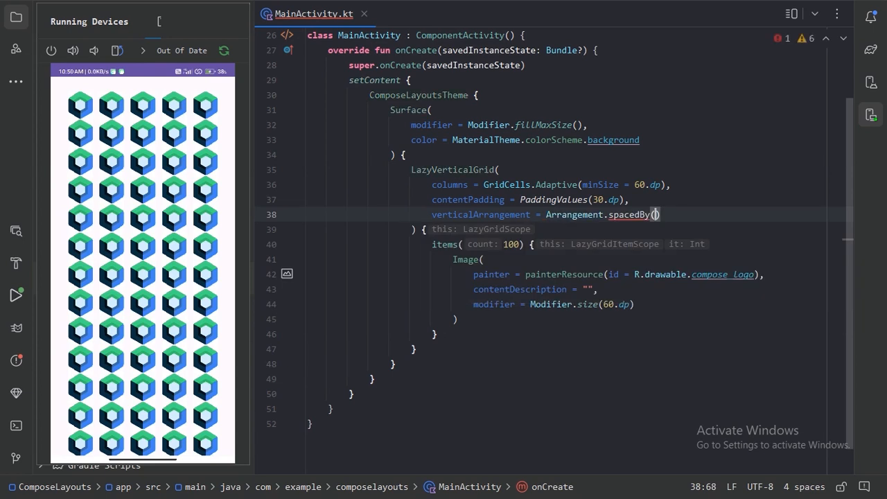
pyautogui.write('10.dp')
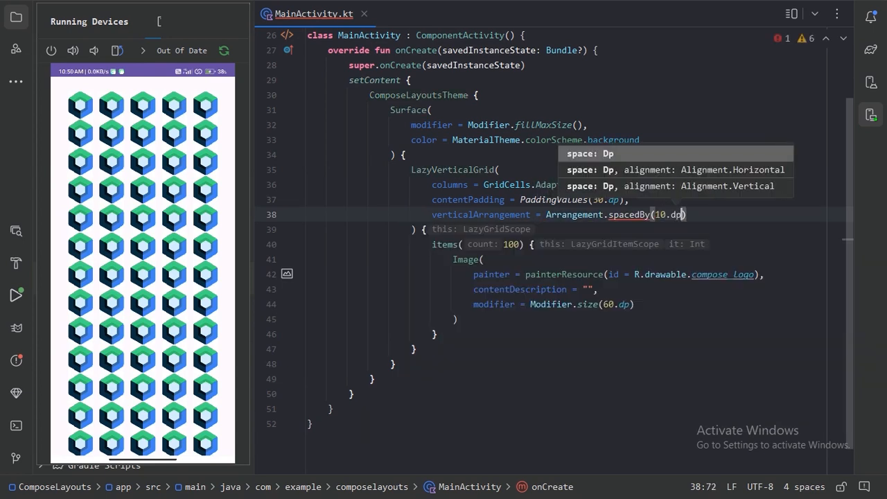
pyautogui.write('p')
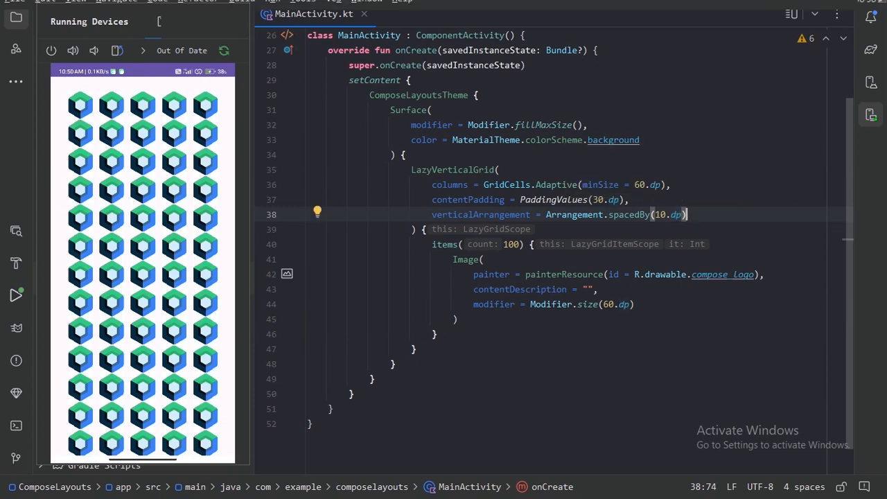
pyautogui.click(17, 295)
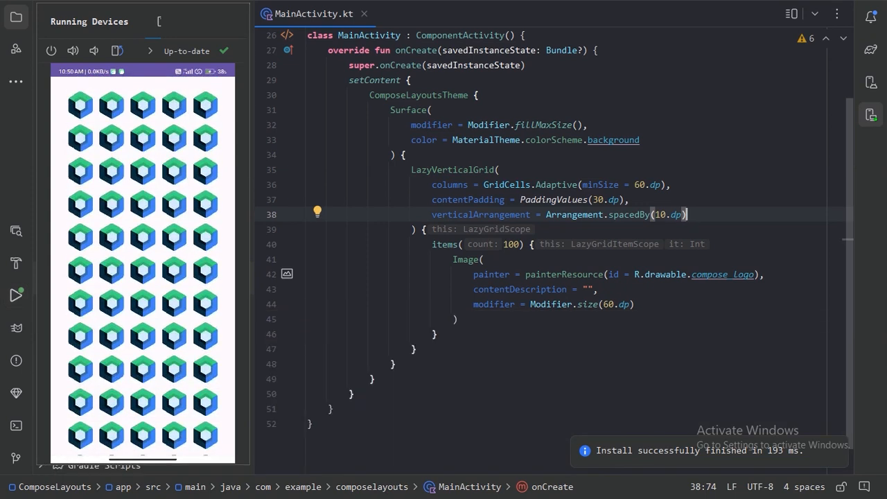
# Step: Set horizontalArrangement = Arrangement.spacedBy(10.dp) and rerun the app
pyautogui.write('H')
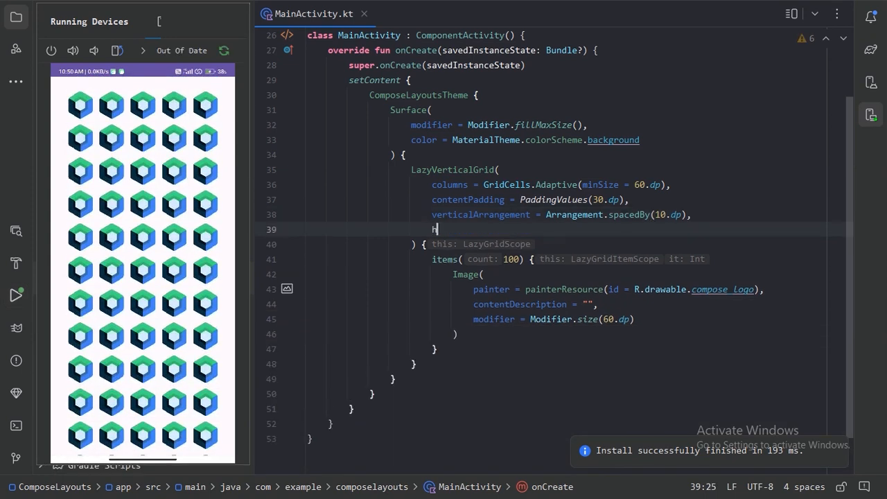
pyautogui.write('horizontalArrangement =')
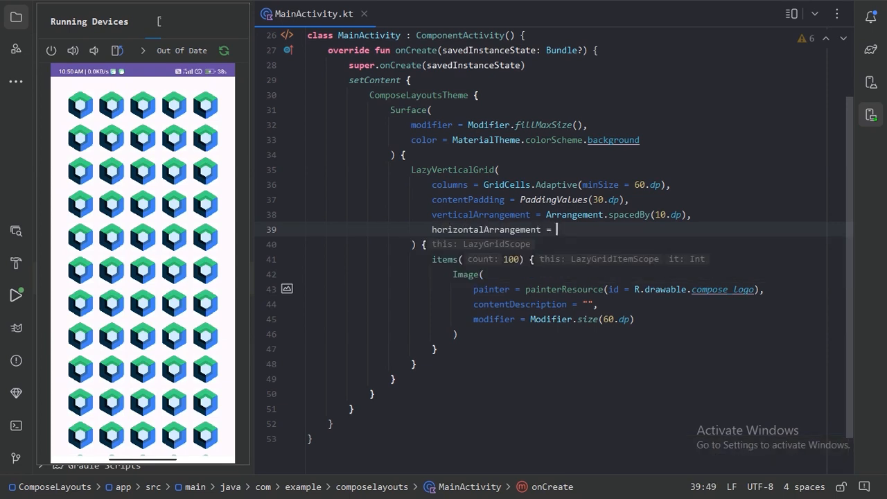
pyautogui.write('Ara')
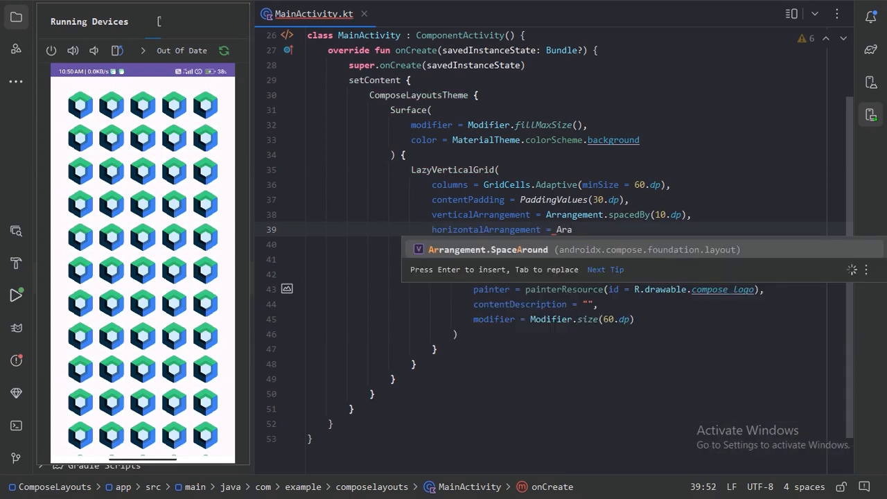
pyautogui.write('ngement.spacedBy(')
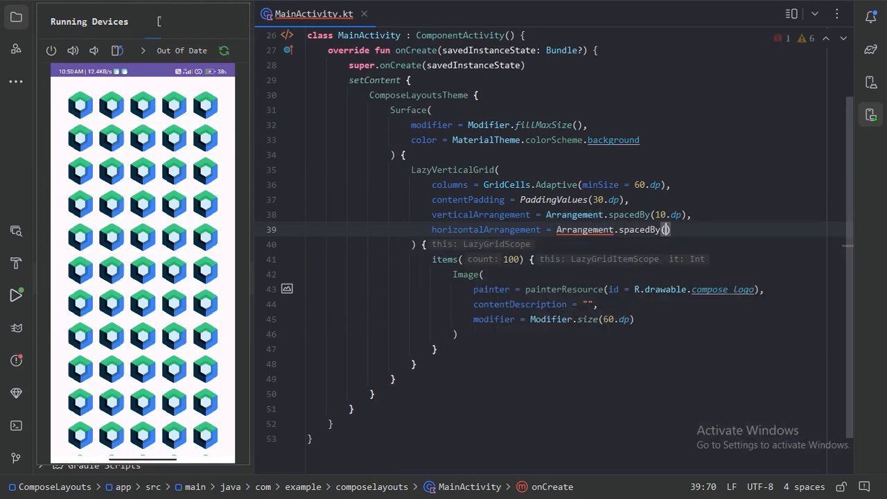
pyautogui.write('10')
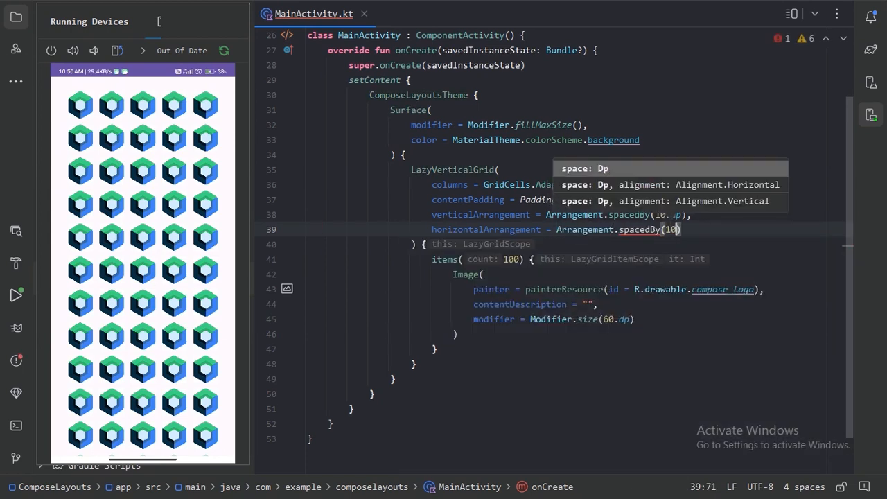
pyautogui.write('.dp')
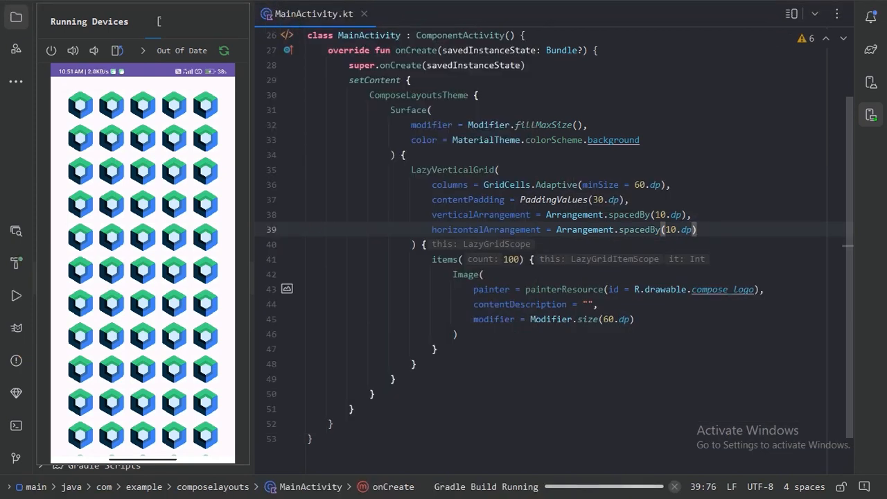
pyautogui.click(15, 297)
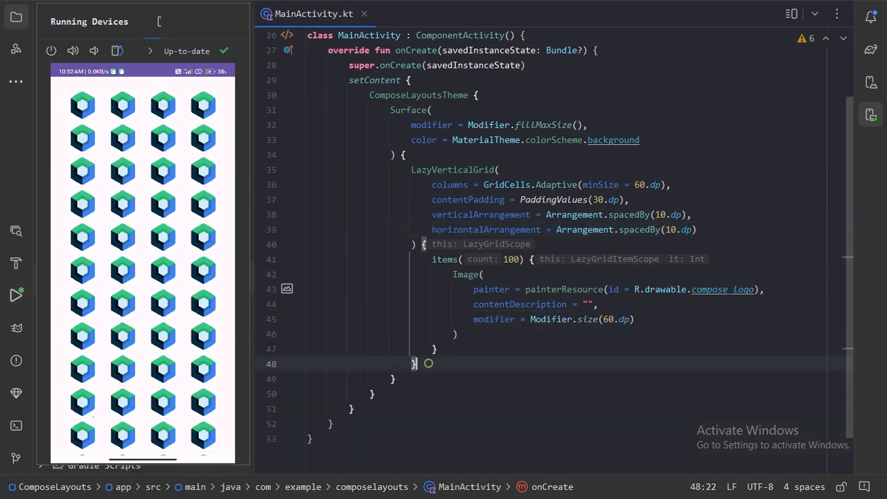
# Step: Write LazyHorizontalGrid(rows = GridCells.Fixed(2)) with the 100 logo items, arguments on separate lines
pyautogui.press('enter')
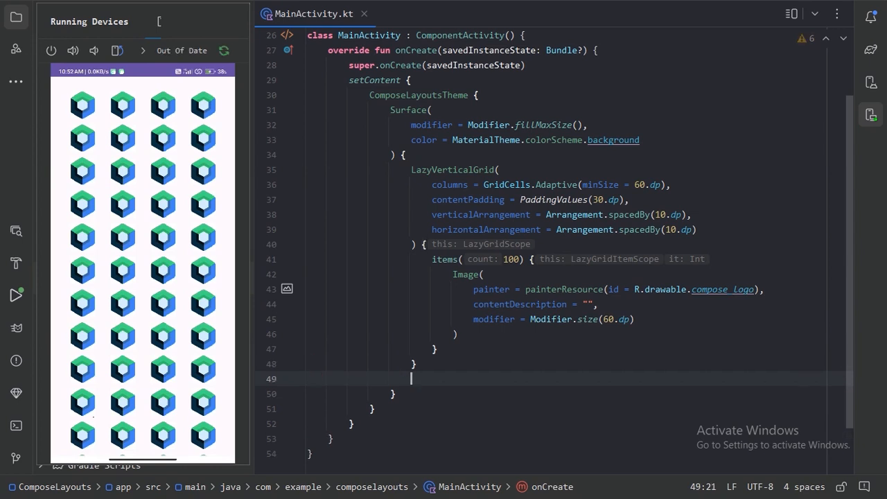
pyautogui.write('LazyHorizontalGrid(rows = , content =')
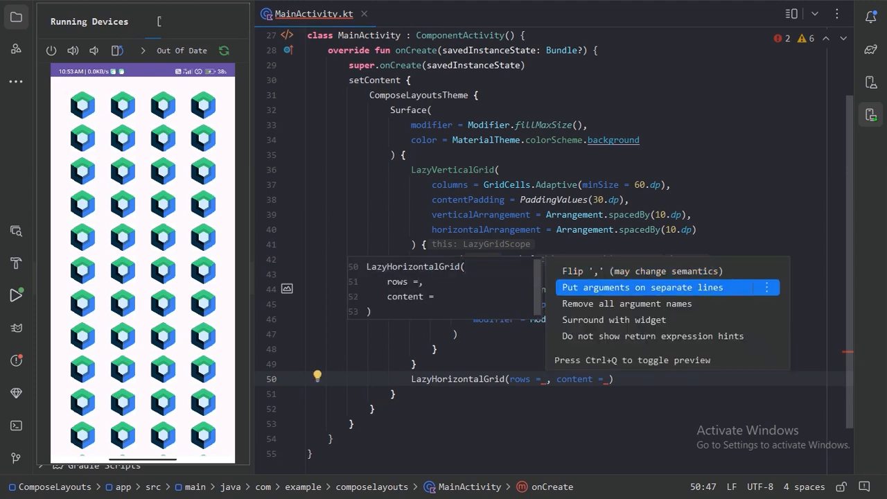
pyautogui.click(644, 287)
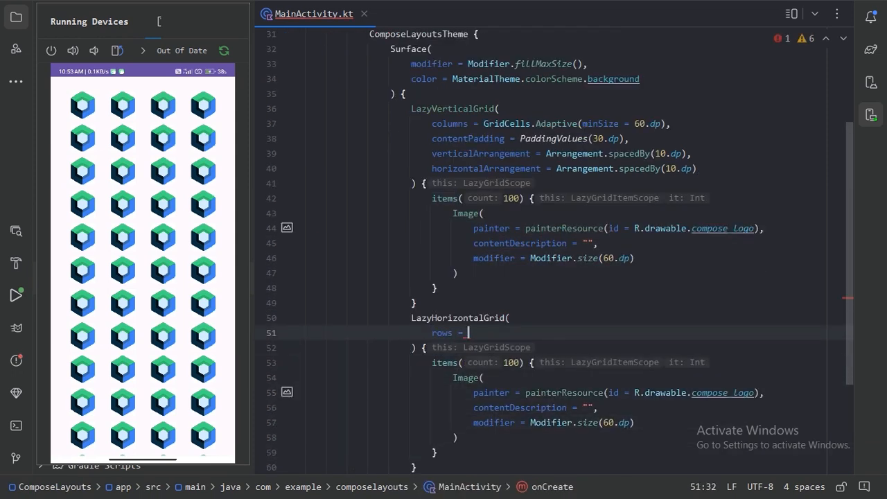
pyautogui.write('GridCells.Fixed(2')
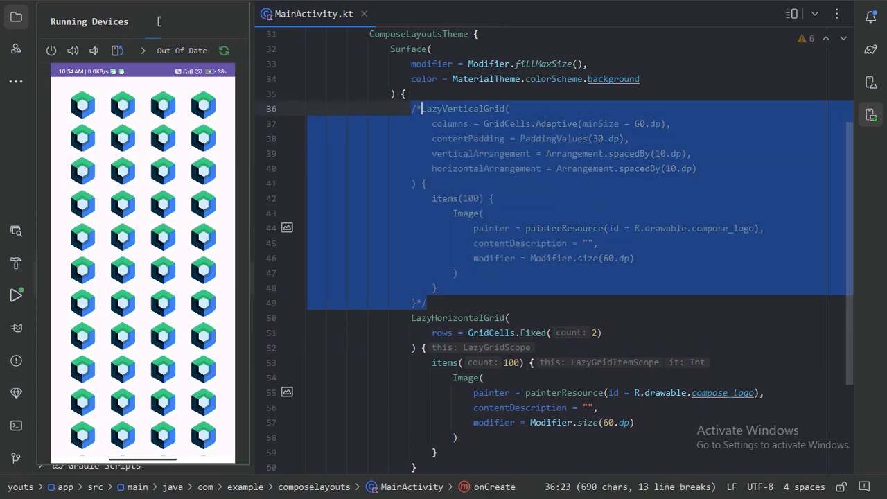
# Step: Collapse the commented-out vertical grid and launch the app with the horizontal grid
pyautogui.click(298, 153)
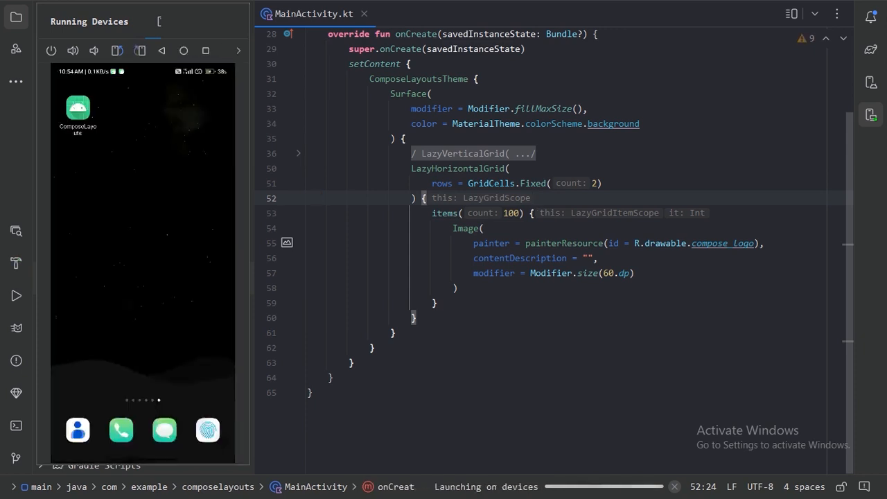
pyautogui.click(15, 296)
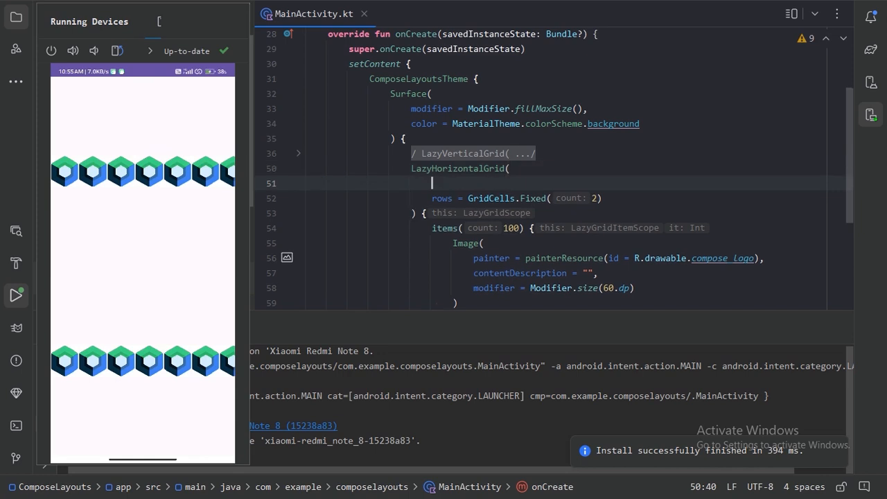
# Step: Give the horizontal grid Modifier.height(150.dp), remove Surface's fillMaxSize, and rerun on device
pyautogui.write('mod')
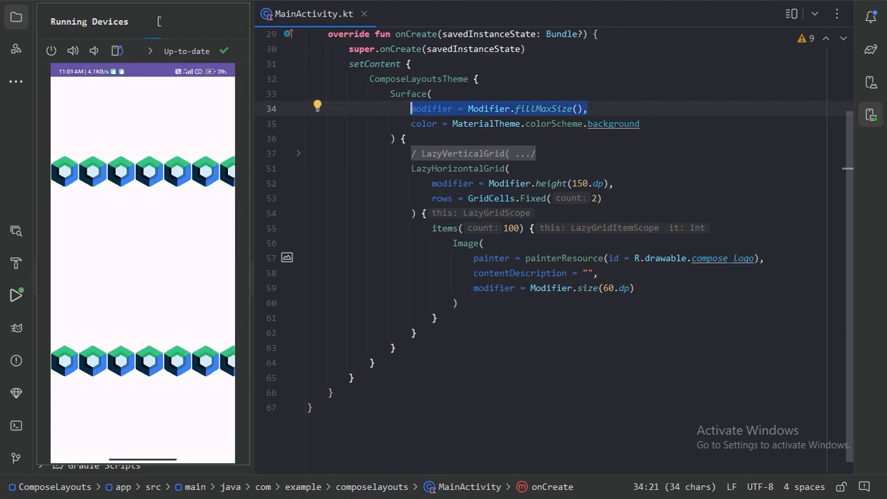
pyautogui.press('Delete')
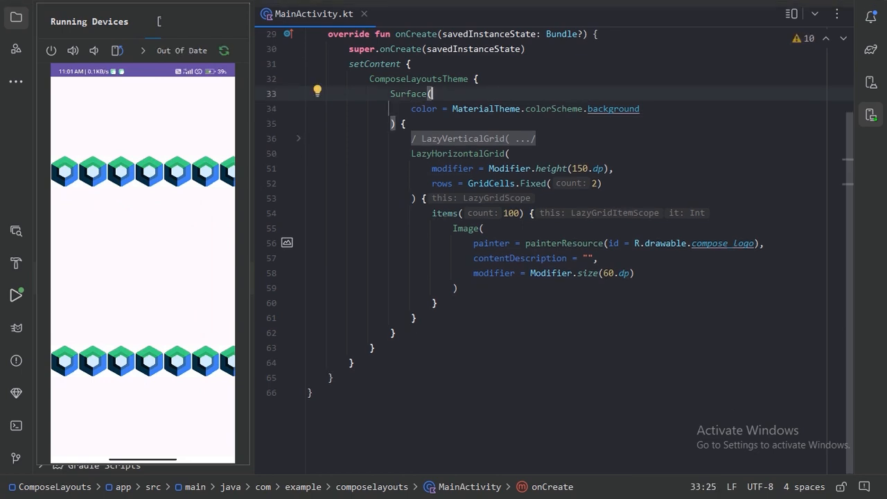
pyautogui.click(16, 296)
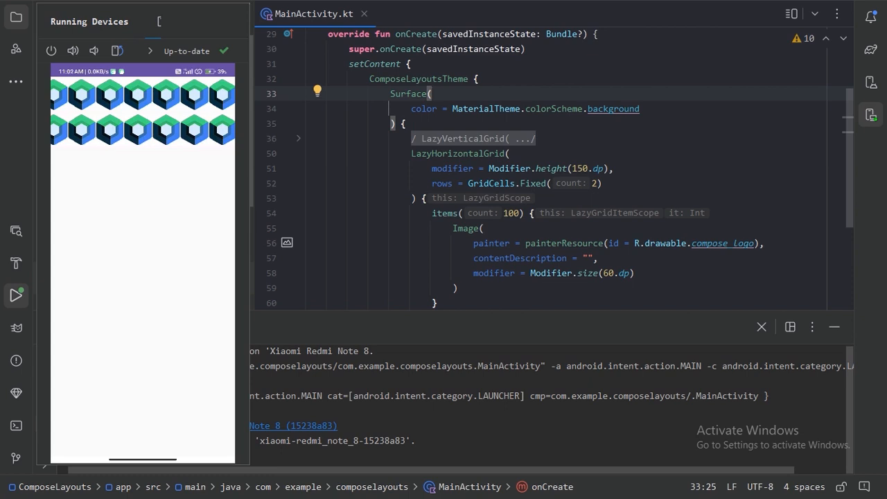
pyautogui.moveTo(835, 327)
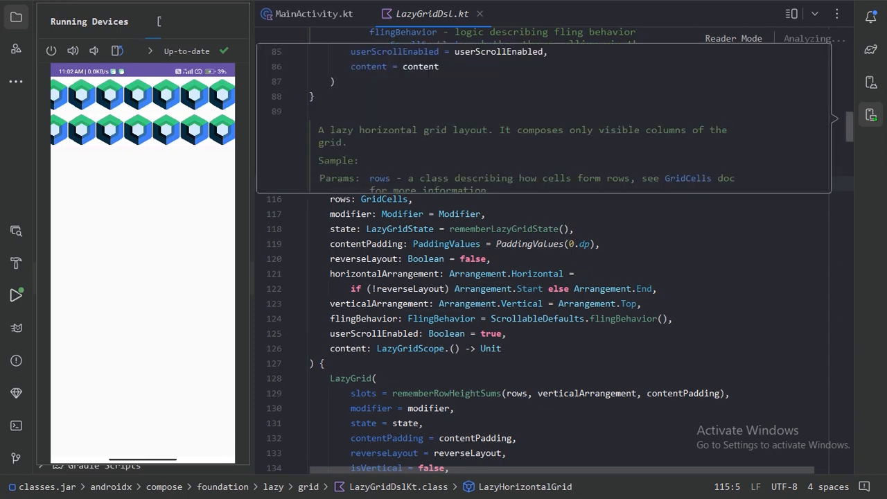
# Step: Scroll through LazyGridDsl.kt down to the LazyGrid call behind LazyHorizontalGrid
pyautogui.scroll(-3)
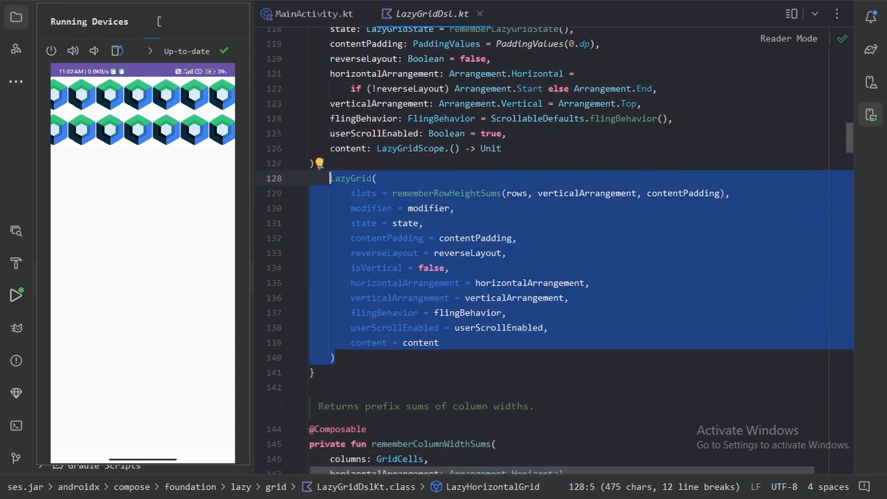
pyautogui.scroll(-3)
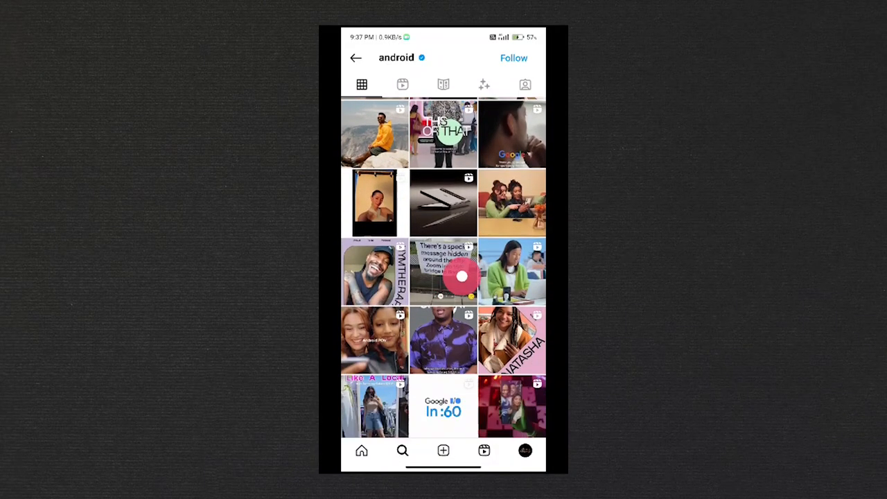
pyautogui.scroll(-3)
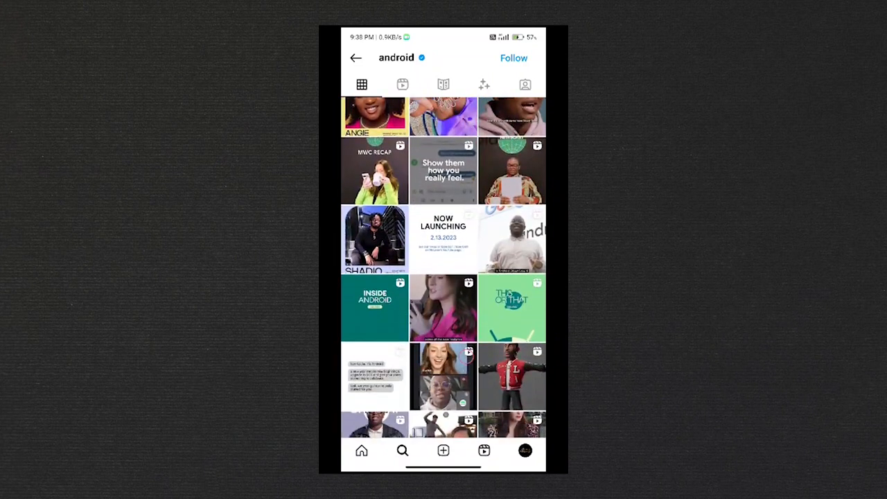
pyautogui.scroll(-3)
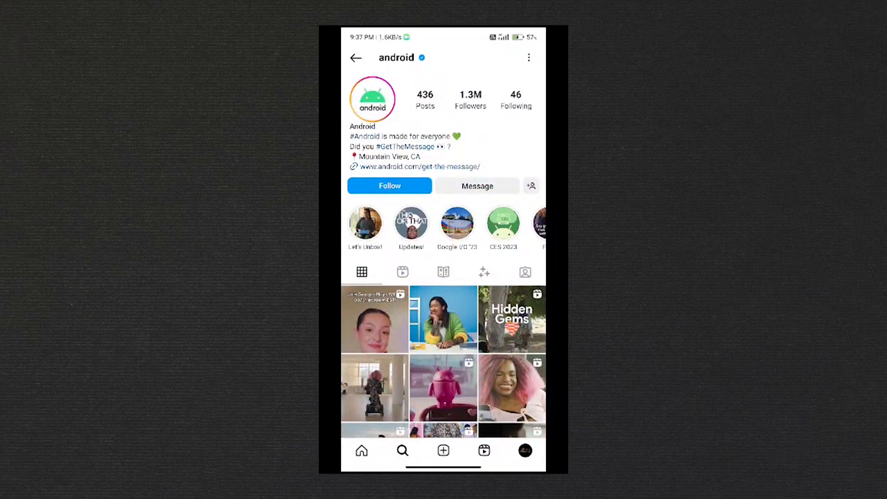
pyautogui.scroll(-3)
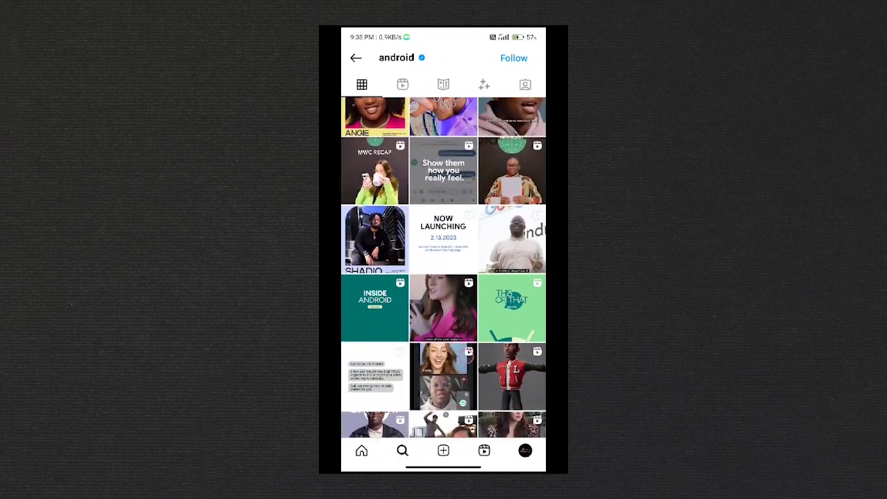
pyautogui.scroll(-3)
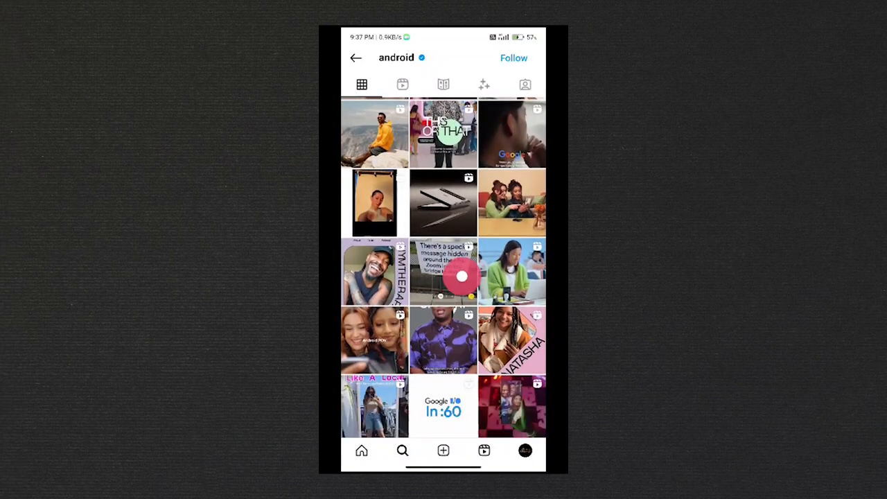
pyautogui.scroll(-3)
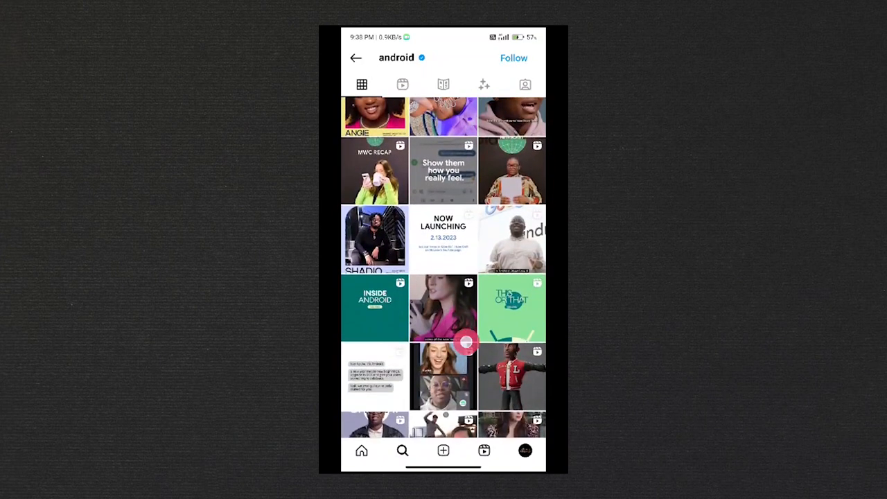